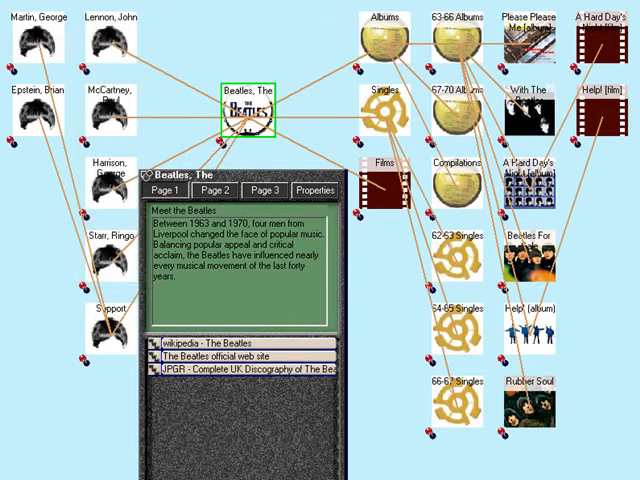
Navigate the Beatles map to the Beatles For Sale album node.
click(381, 38)
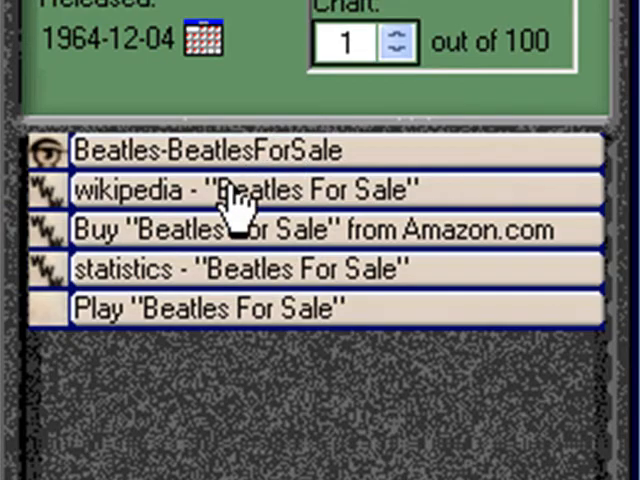
Open the Wikipedia 'Beatles For Sale' link and scroll down to the writing and recording section.
click(240, 189)
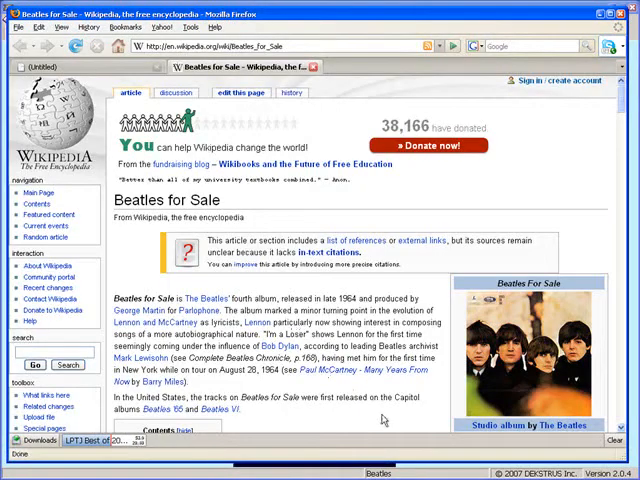
scroll(down, 3)
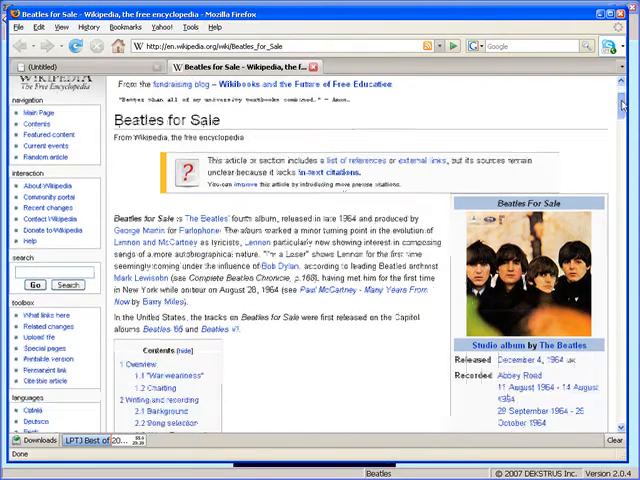
scroll(down, 3)
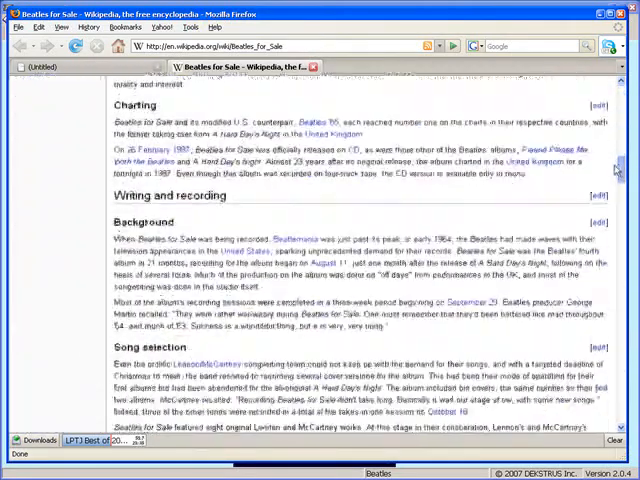
scroll(down, 3)
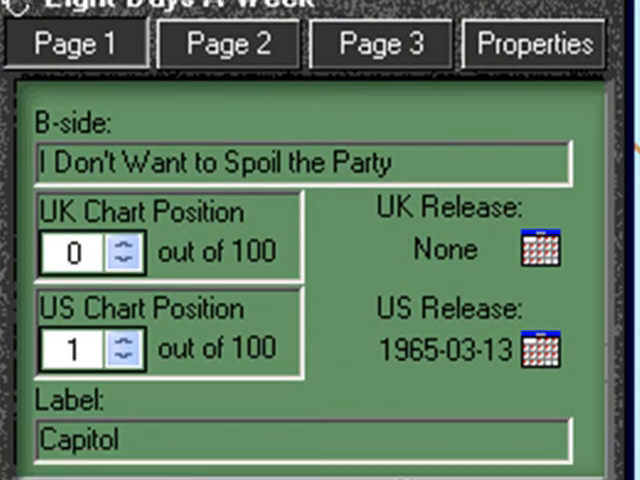
Scroll to Page 2 of the Eight Days A Week info panel.
scroll(down, 3)
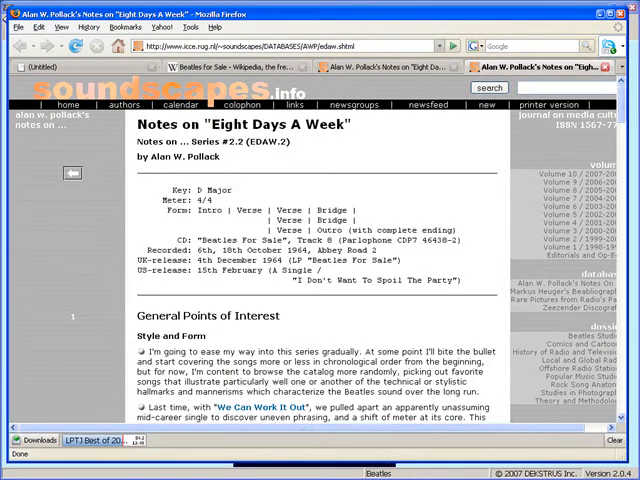
Scroll the Soundscapes notes on Eight Days A Week down to False Relation.
scroll(down, 3)
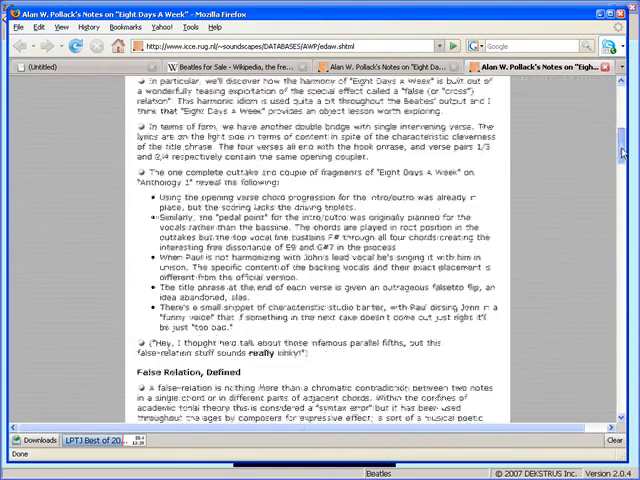
scroll(down, 3)
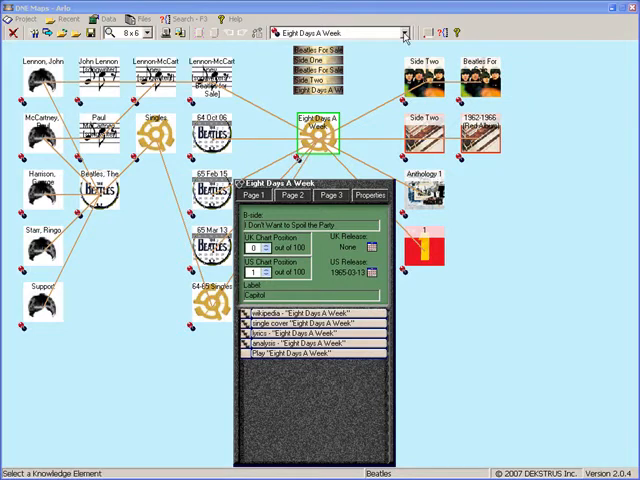
Pick 'A Hard Day's Night [song]' from the toolbar's knowledge element dropdown.
click(404, 33)
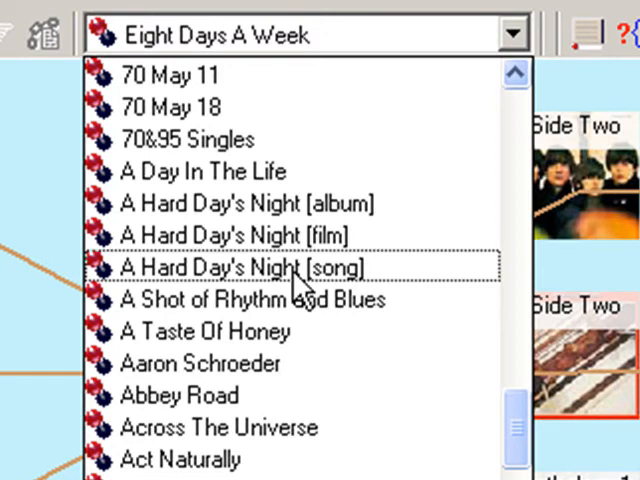
click(245, 266)
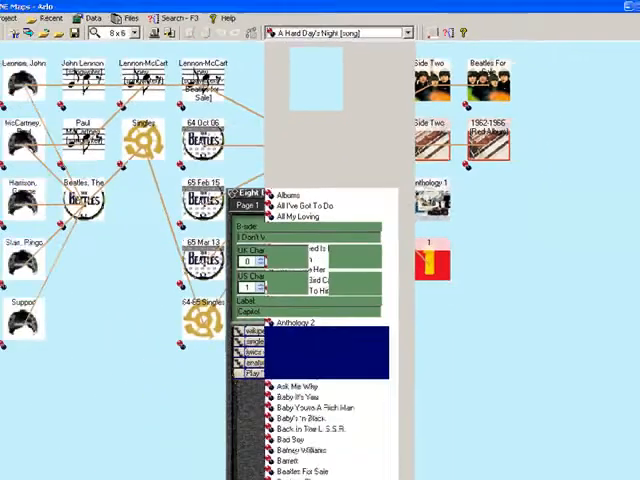